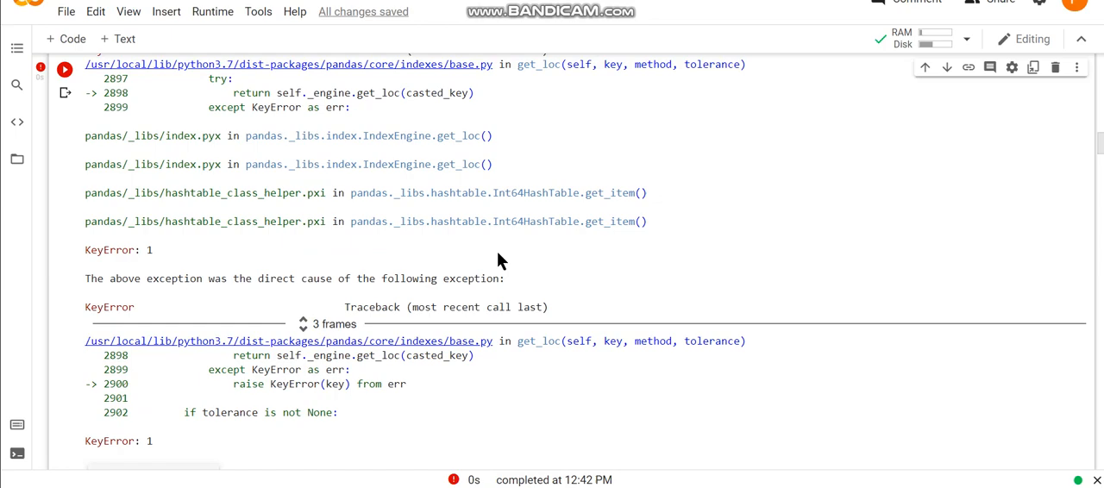
Edit the Gender lookup cell on the cleaned DataFrame to use a valid index
scroll("down", 3)
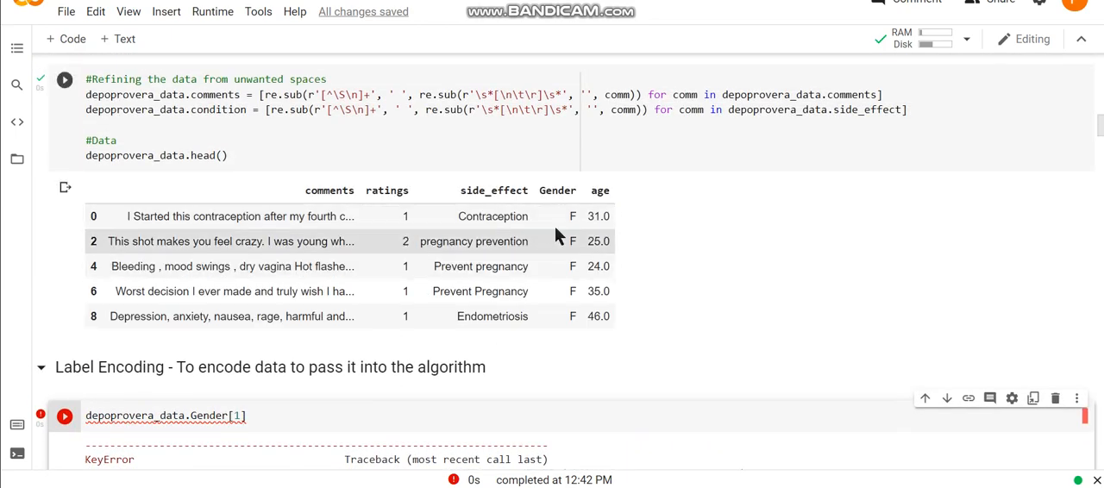
scroll("down", 3)
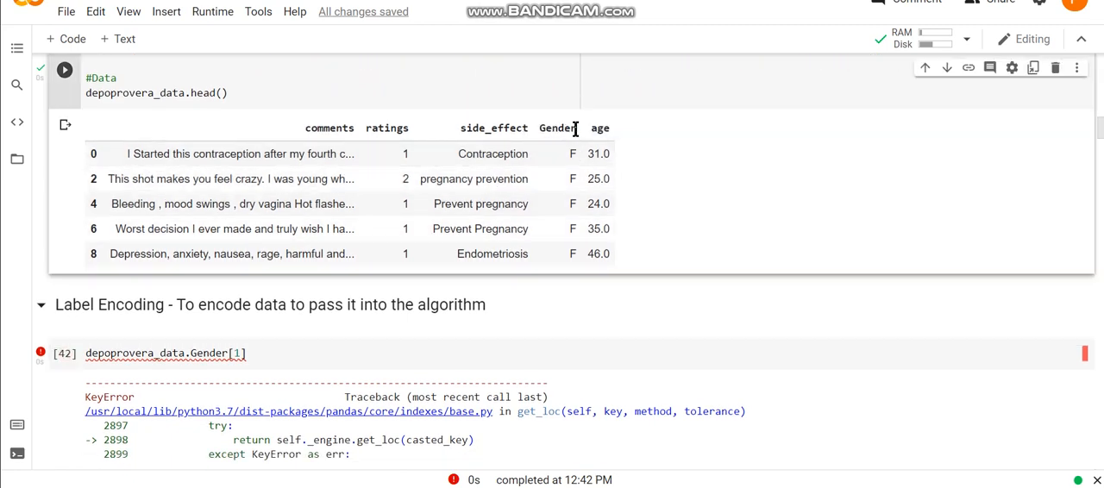
double_click(557, 128)
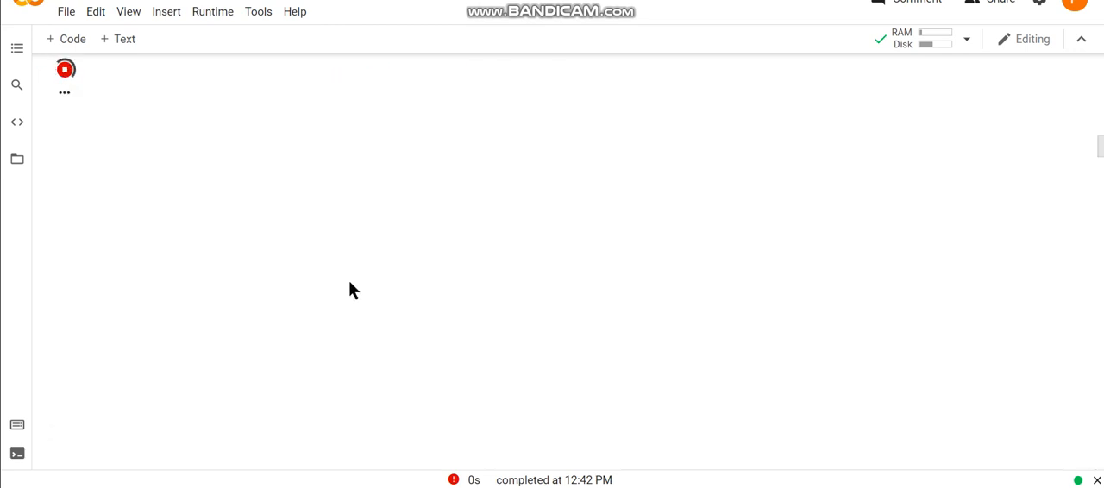
Run the Gender[0] lookup returning 'F', then rerun depoprovera_data.Gender[1], which raises KeyError: 1
left_click(65, 70)
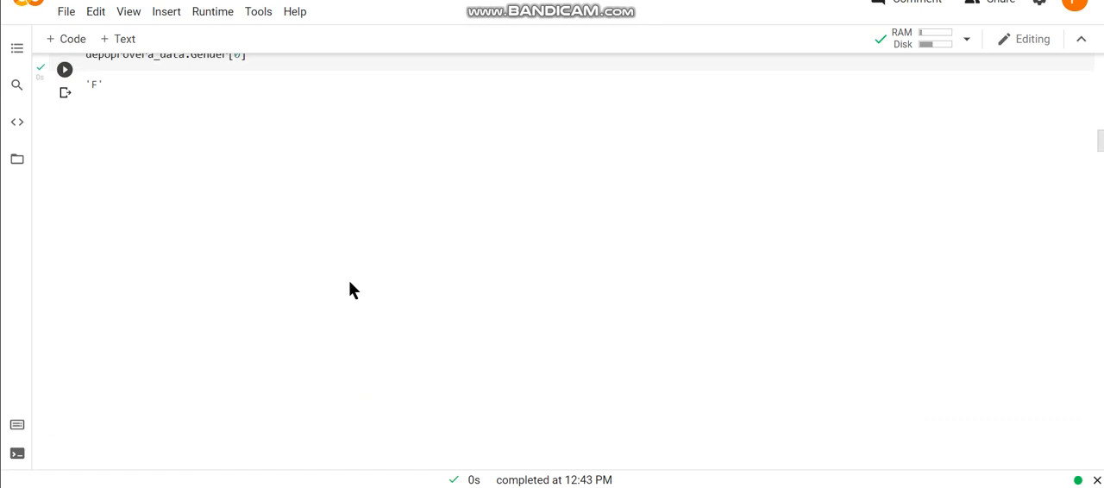
scroll("down", 3)
type("1")
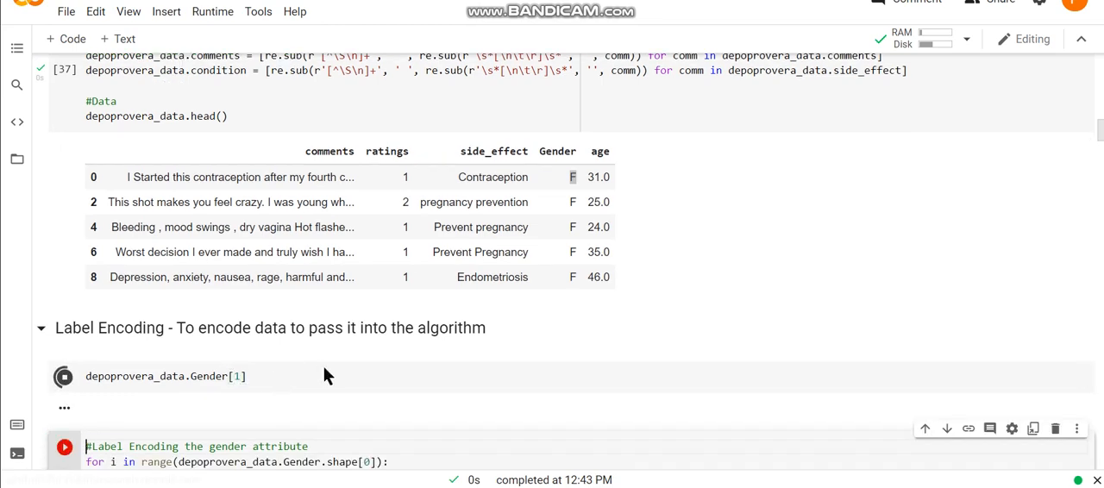
left_click(63, 377)
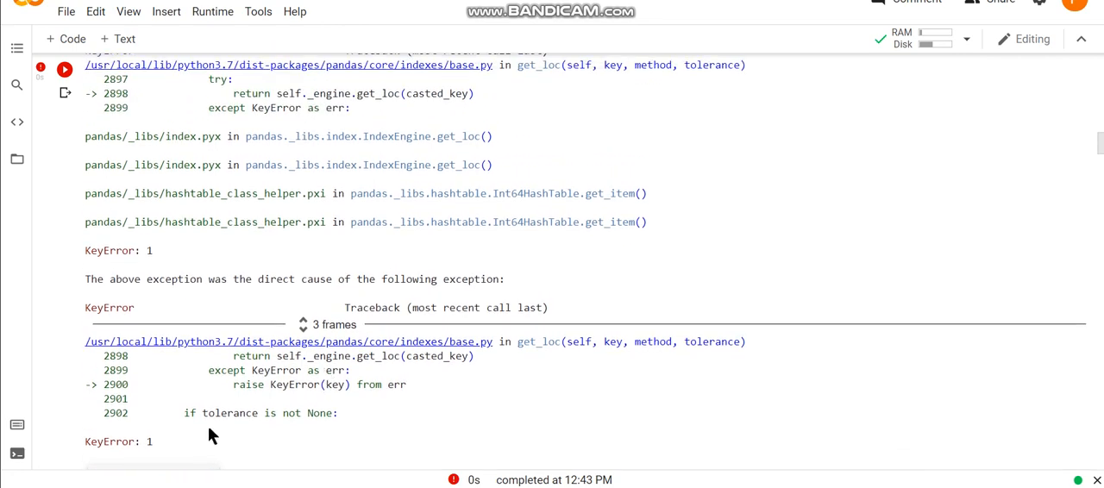
Review the cleaned data preview showing row labels 0, 2, 4, 6, 8 with no index 1
scroll("down", 3)
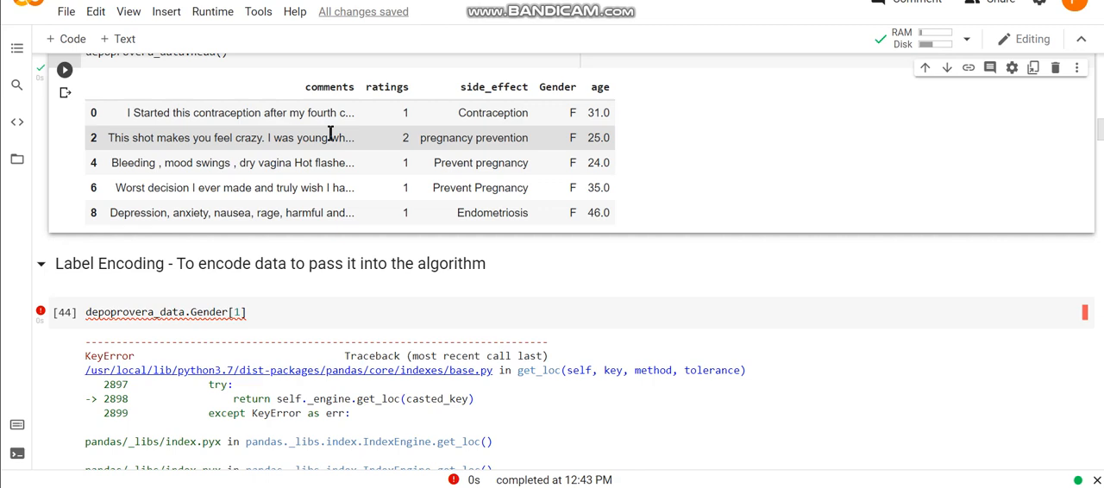
mouse_move(222, 153)
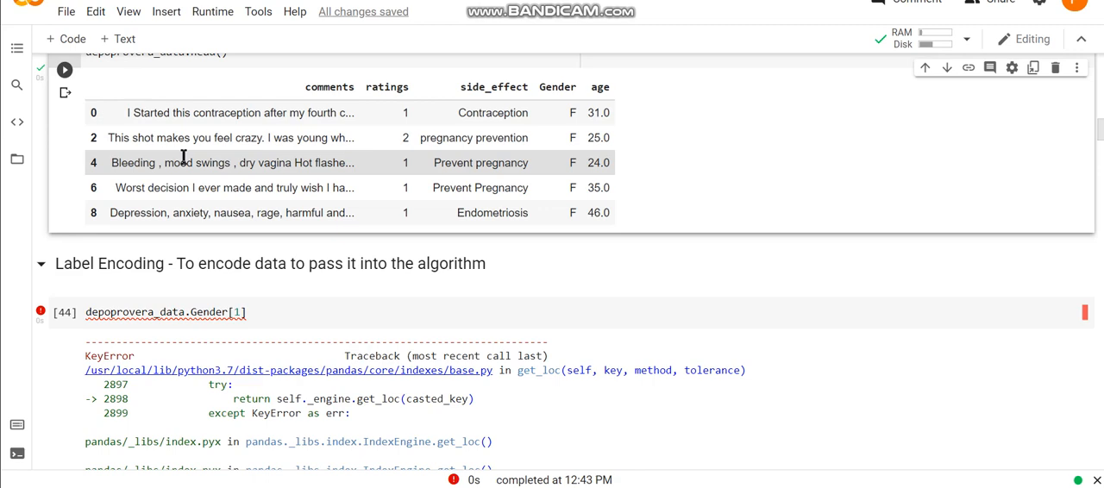
mouse_move(103, 188)
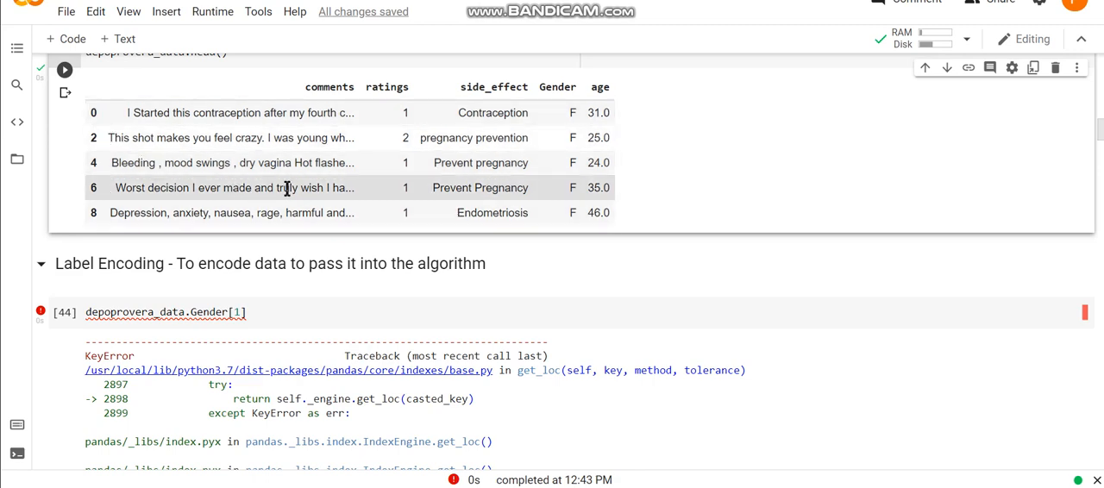
mouse_move(290, 245)
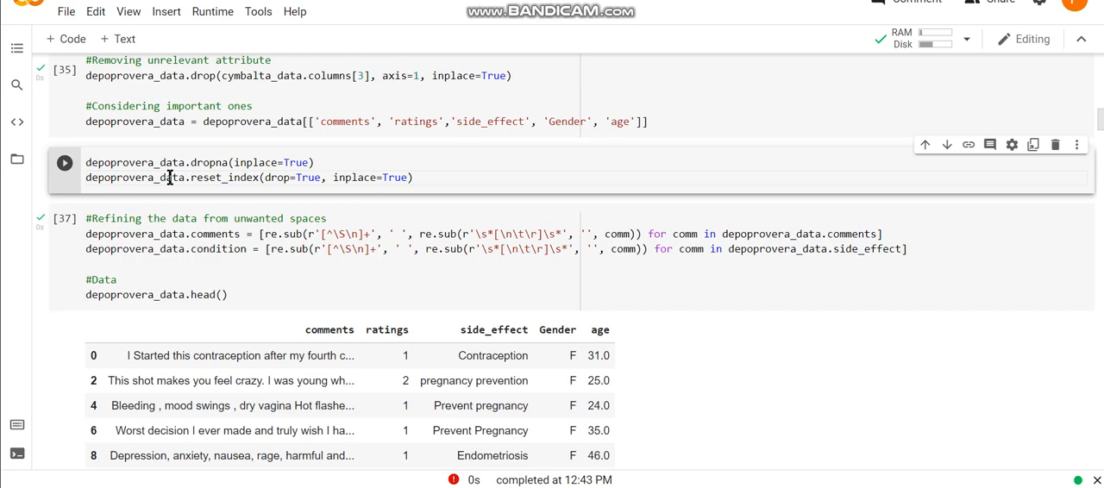
Rerun the cleaning cell with dropna and reset_index(drop=True, inplace=True)
double_click(226, 176)
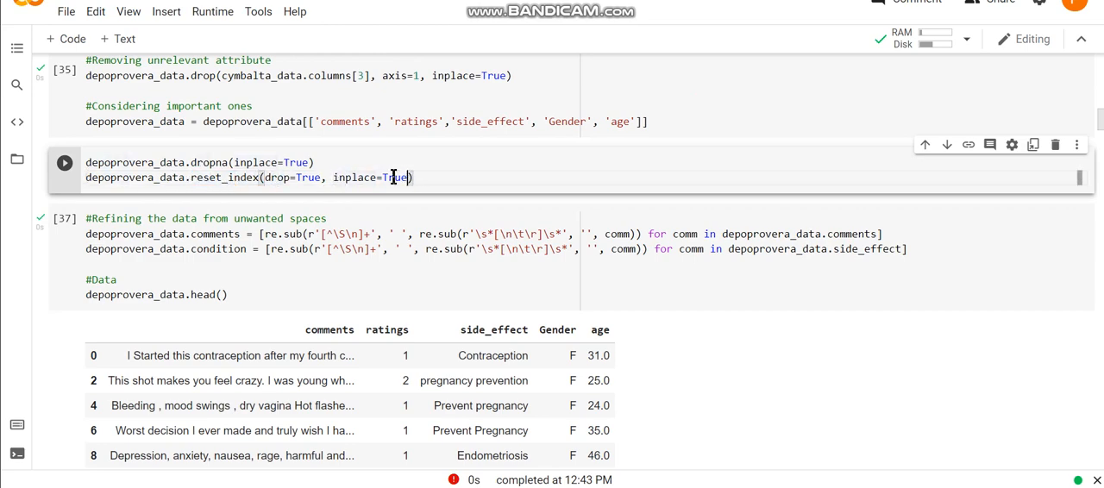
double_click(370, 176)
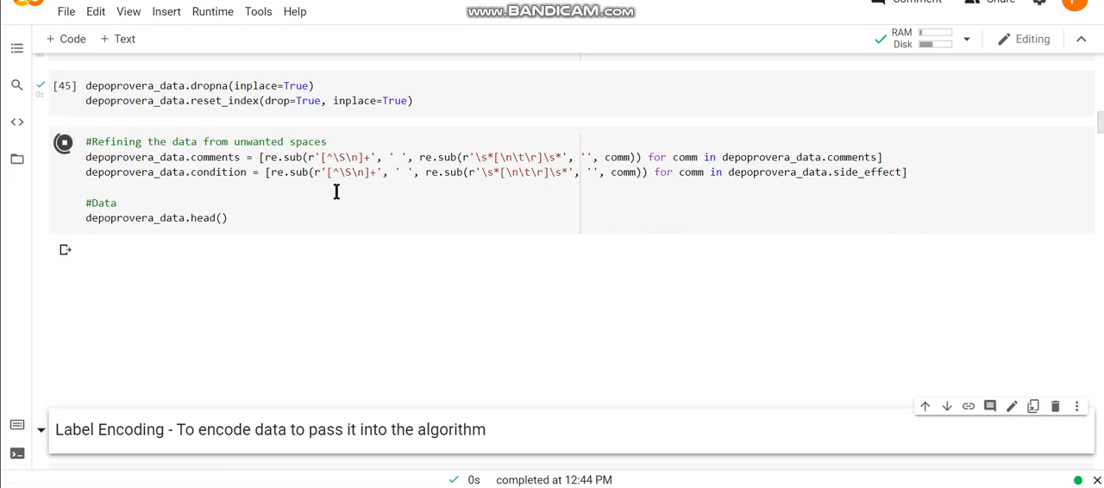
Rerun the head() preview, now numbered 0 to 4, and move to the Gender[1] lookup cell
left_click(64, 141)
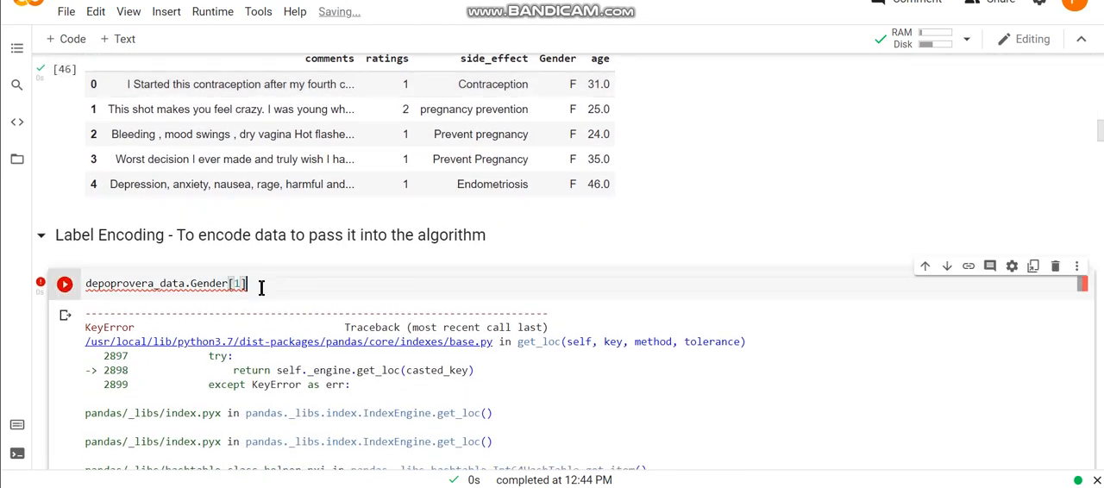
scroll("down", 3)
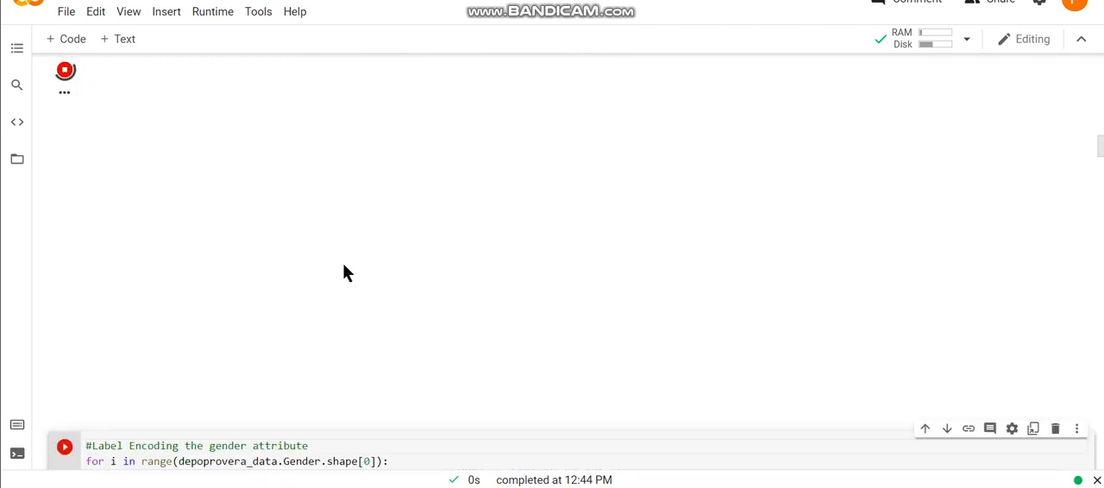